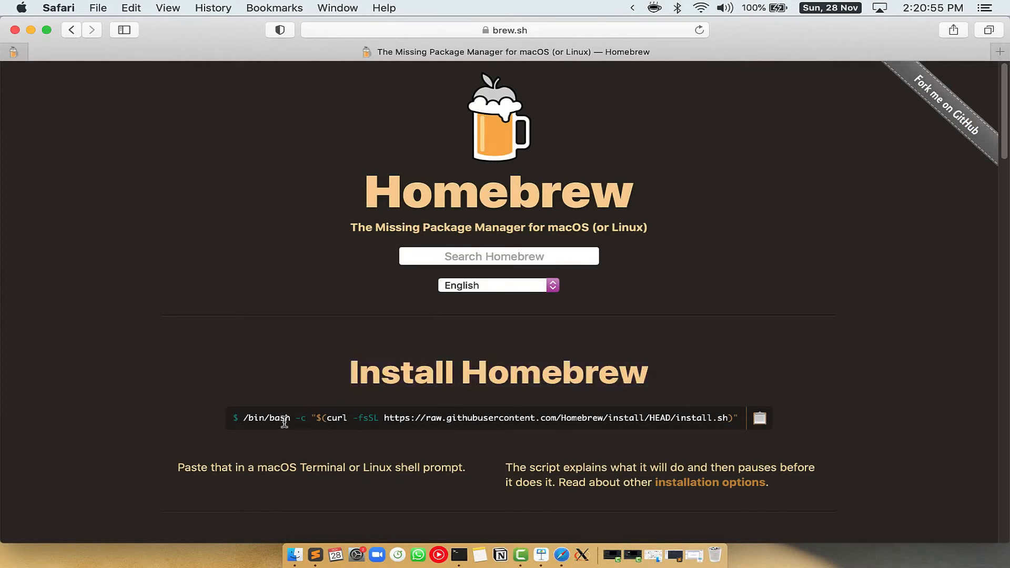
- Copy the Homebrew install command from brew.sh and open the paste menu at the Terminal prompt
{"action": "left_click", "coordinate": [458, 554]}
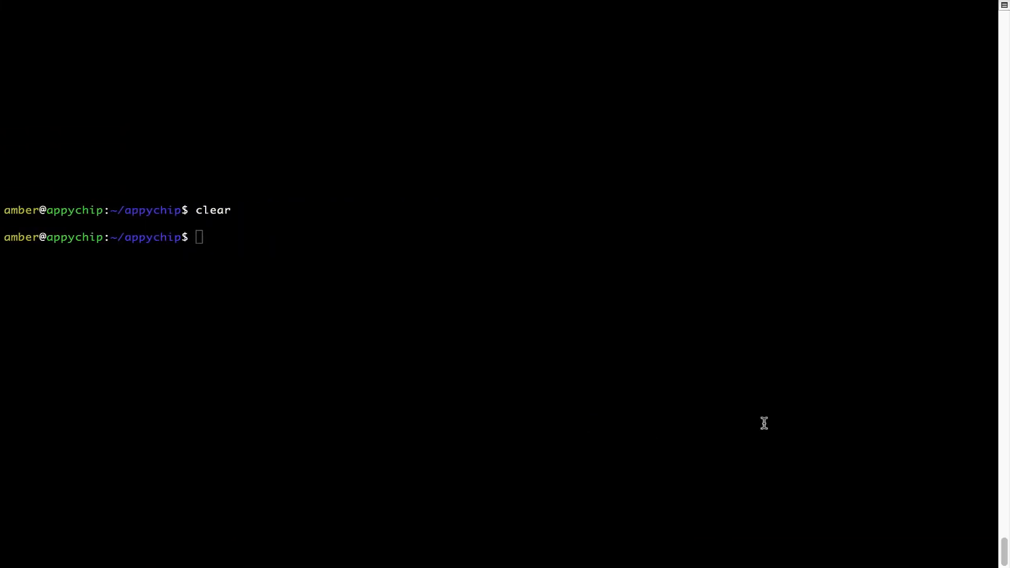
{"action": "right_click", "coordinate": [312, 225]}
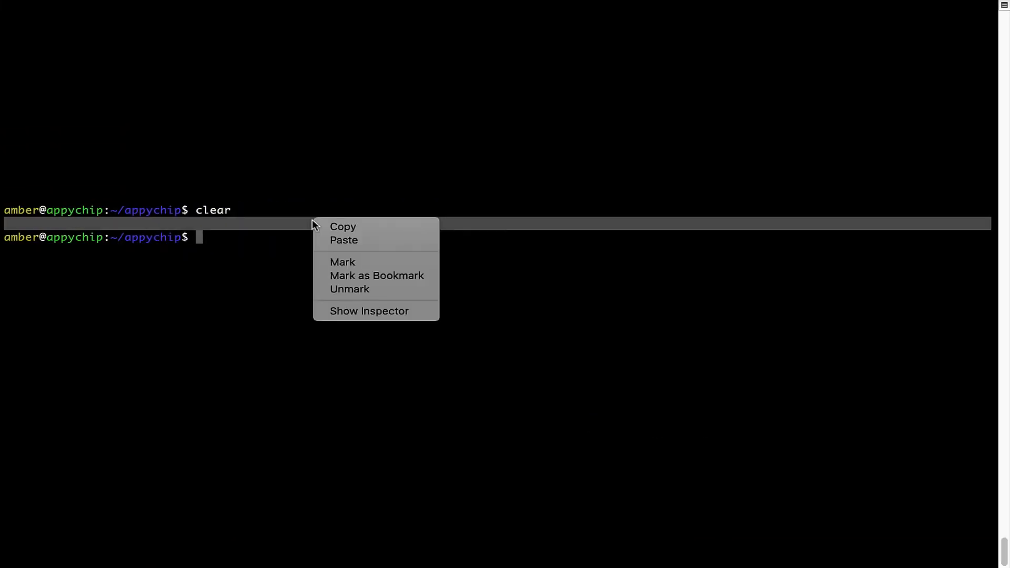